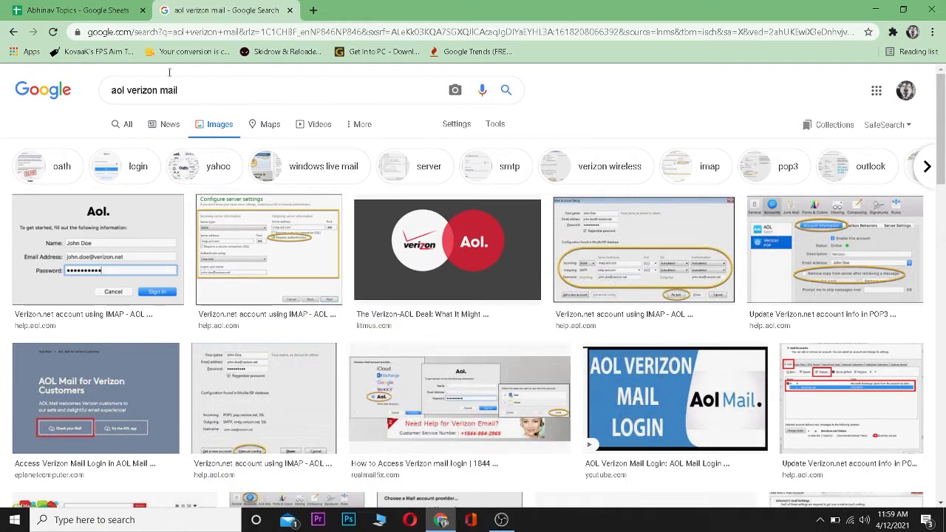
mouse_move(314, 10)
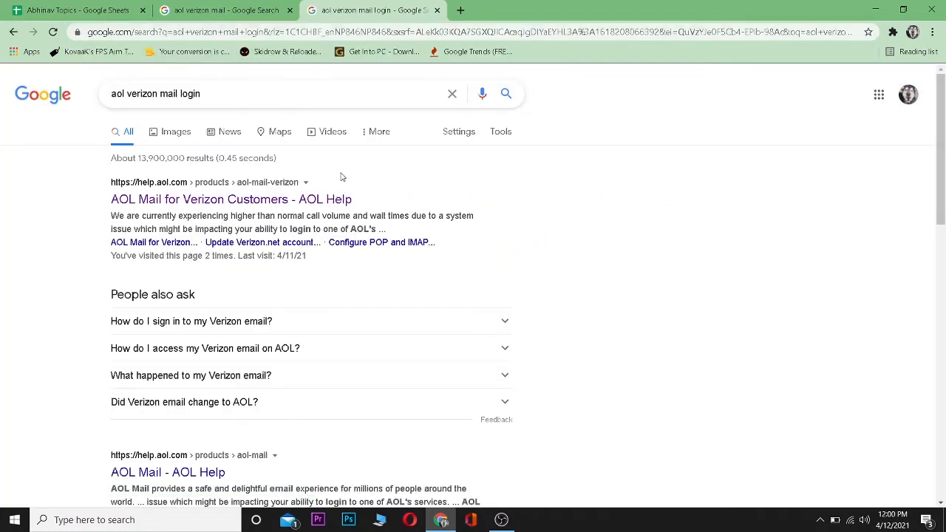
Open the 'AOL Mail for Verizon Customers - AOL Help' search result
click(231, 199)
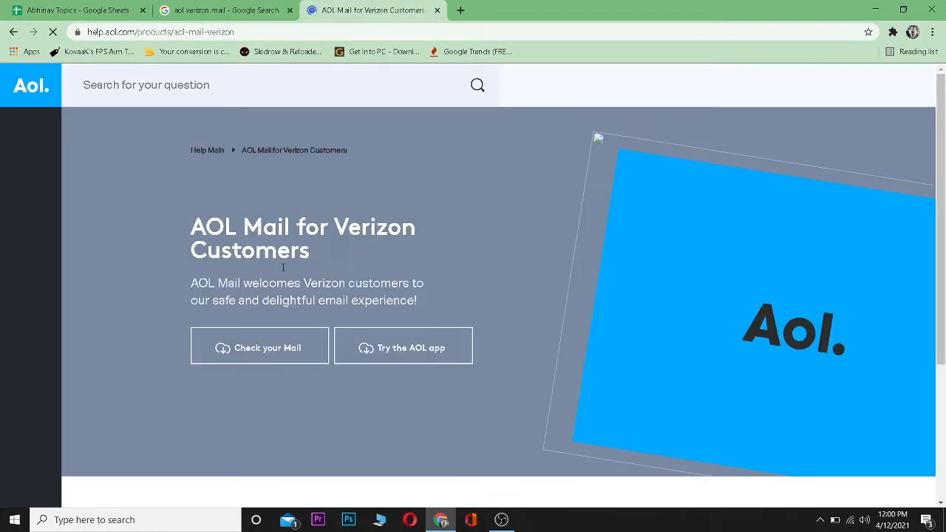
click(260, 346)
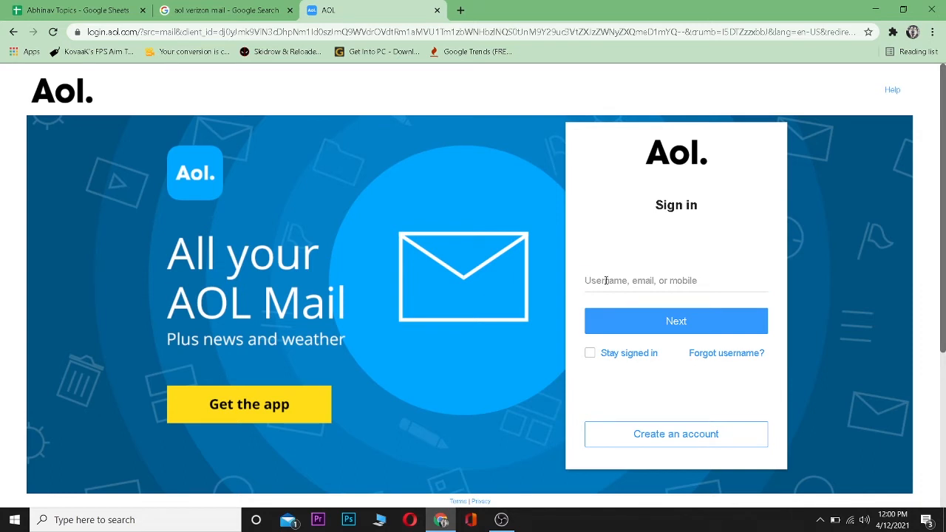
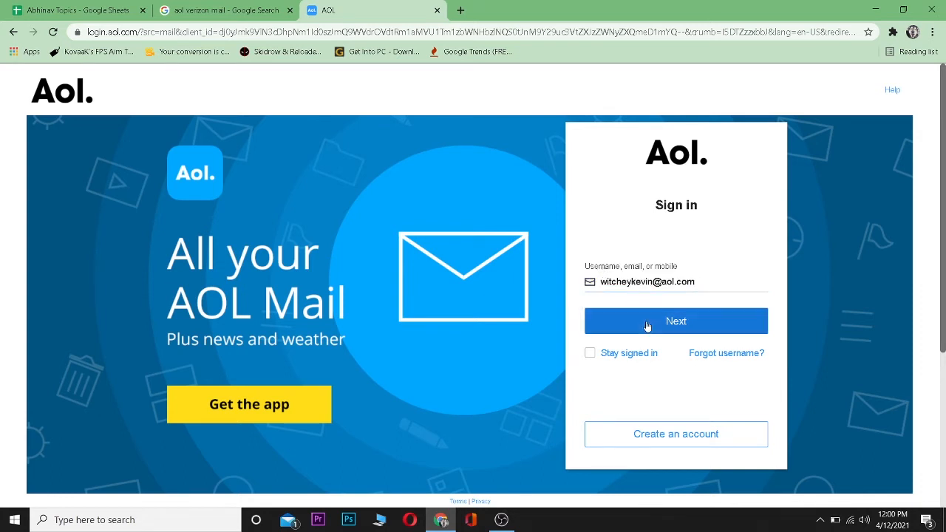
click(675, 321)
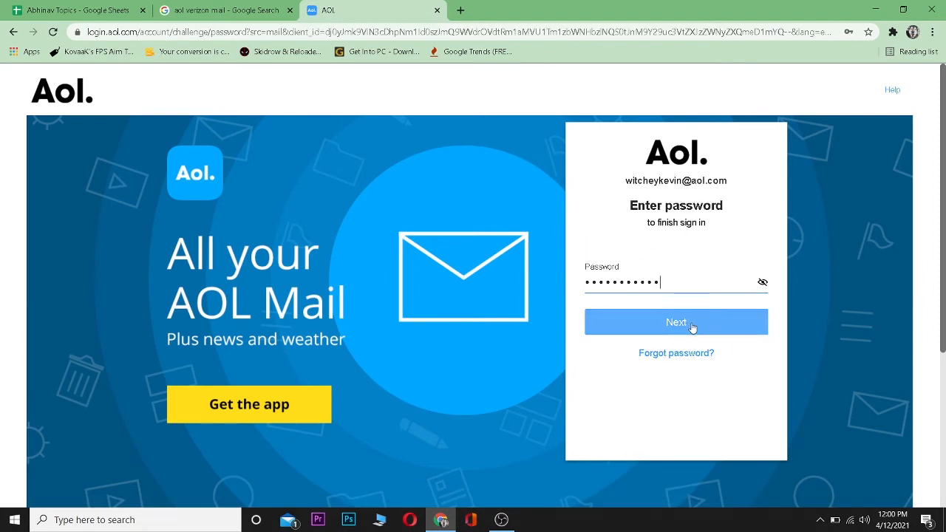
click(675, 321)
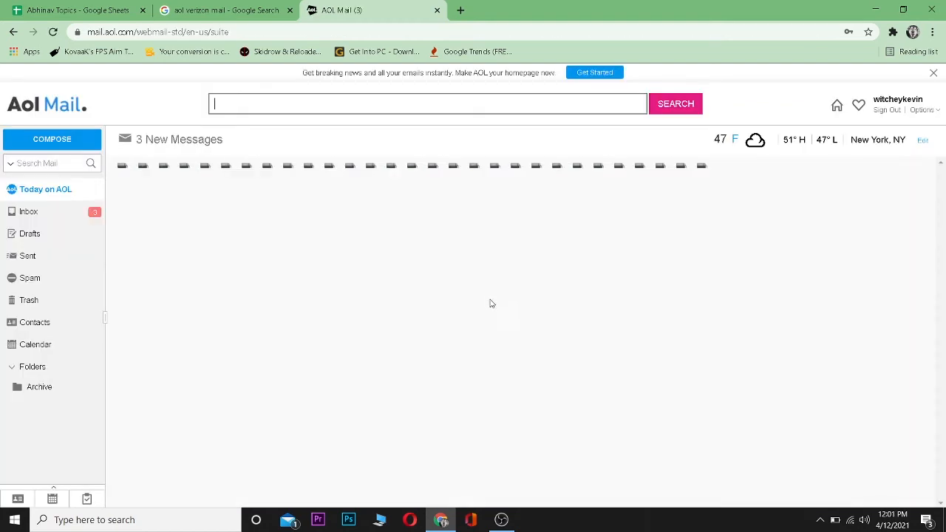